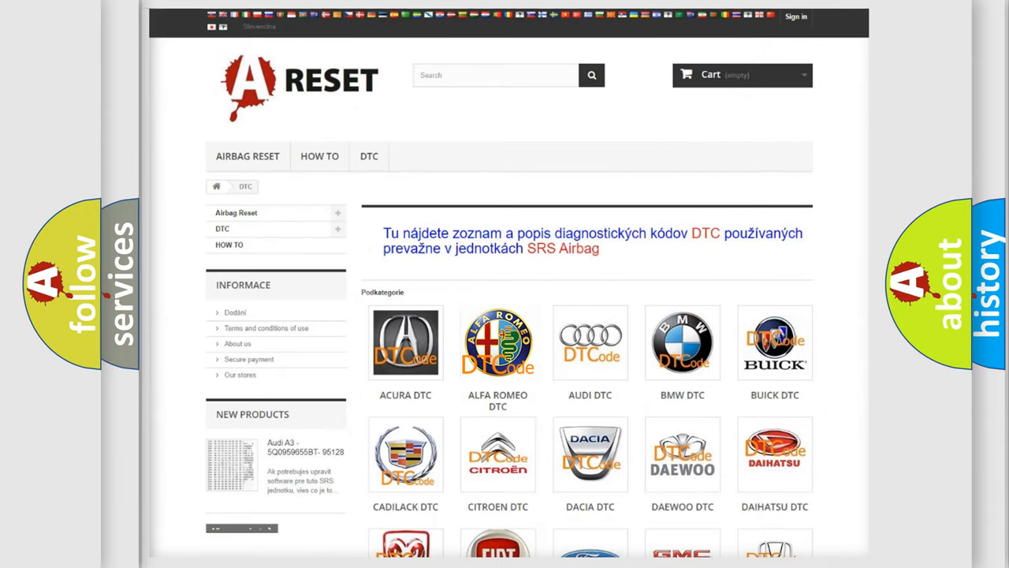
# - Open the ALFA ROMEO DTC code list and scroll to the B012B codes
pyautogui.click(497, 343)
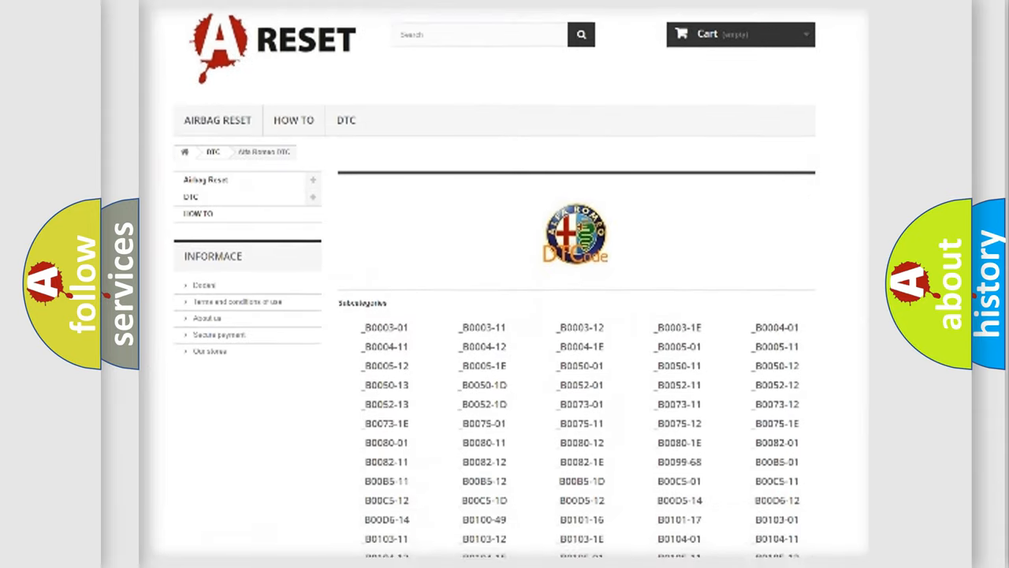
pyautogui.scroll(-3)
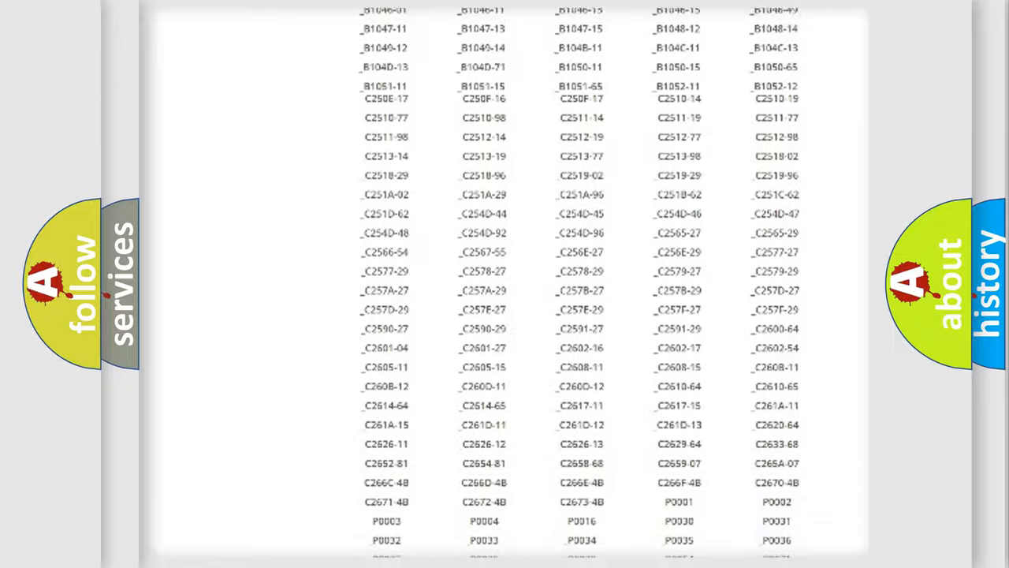
pyautogui.scroll(3)
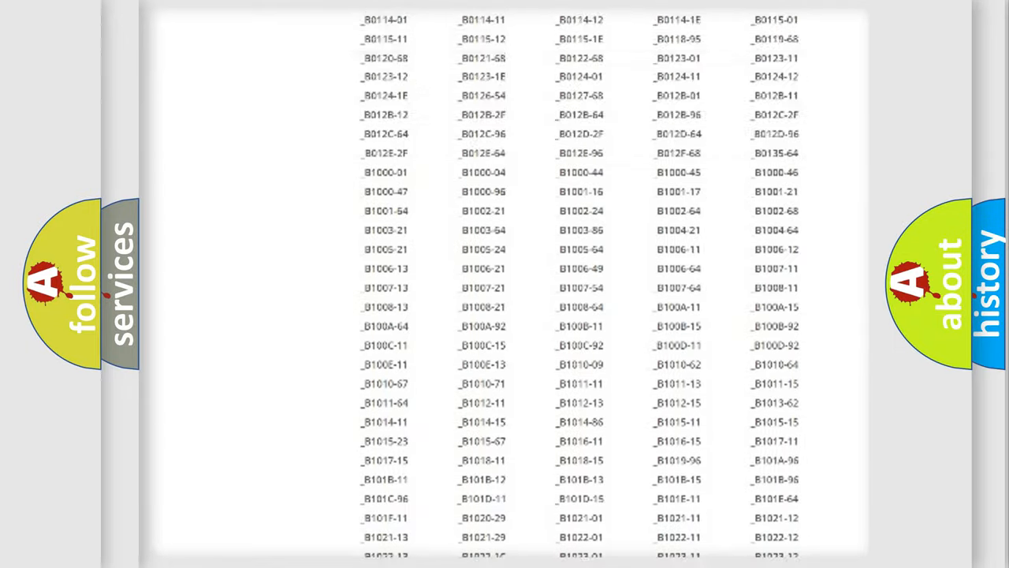
pyautogui.scroll(3)
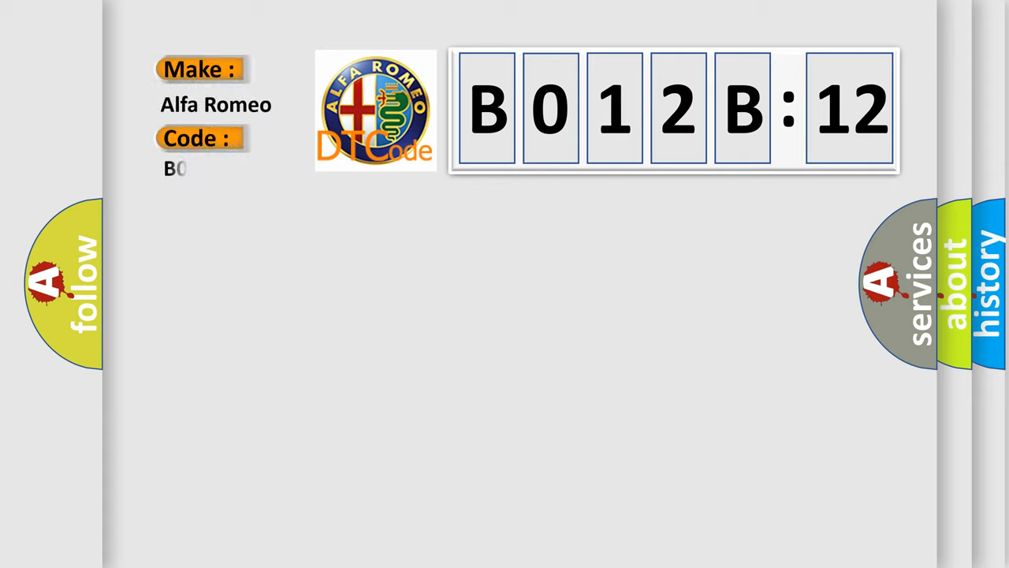
# - Enter 'B012B-12' as the code beneath the Alfa Romeo make label
pyautogui.write('B012B-12')
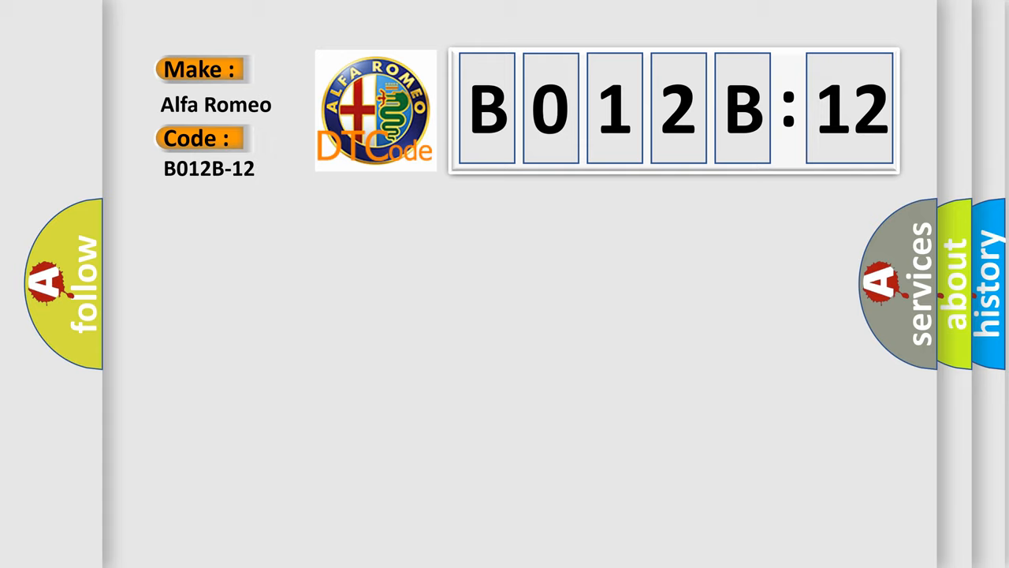